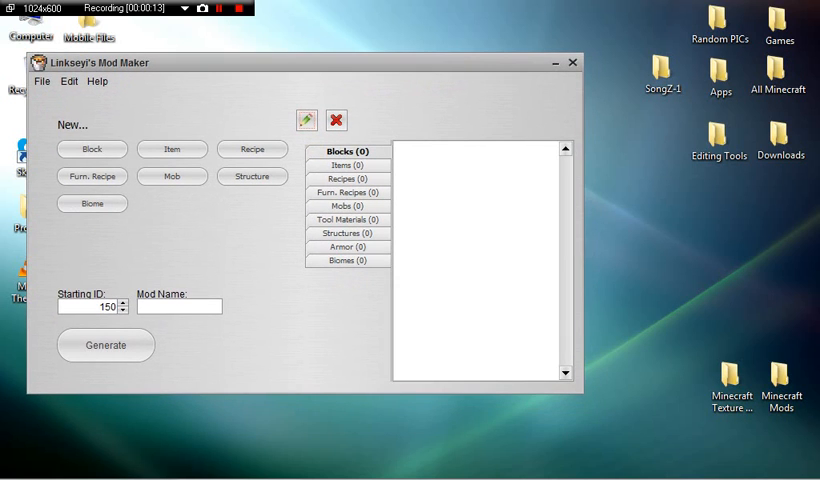
pyautogui.moveTo(172, 148)
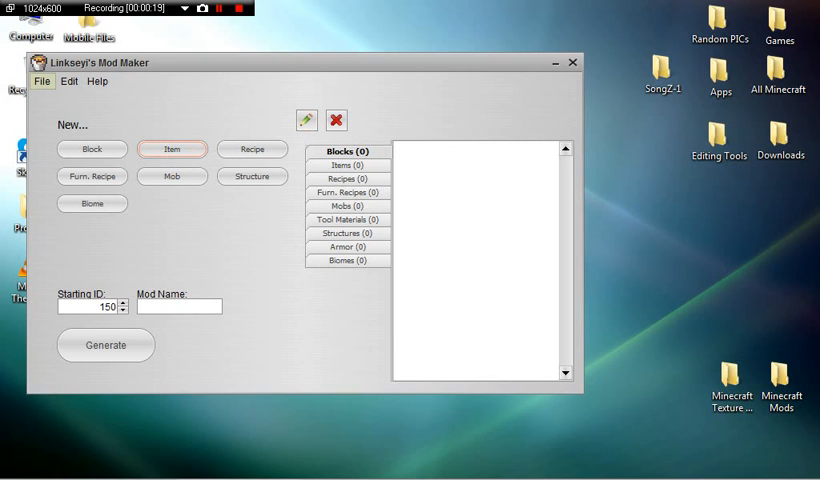
# Start opening a saved mod project, raising the unsaved-changes warning
pyautogui.click(42, 81)
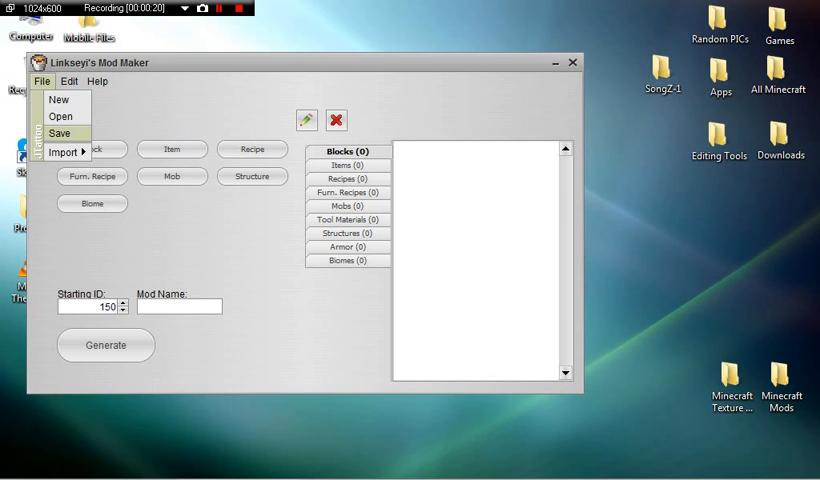
pyautogui.click(58, 99)
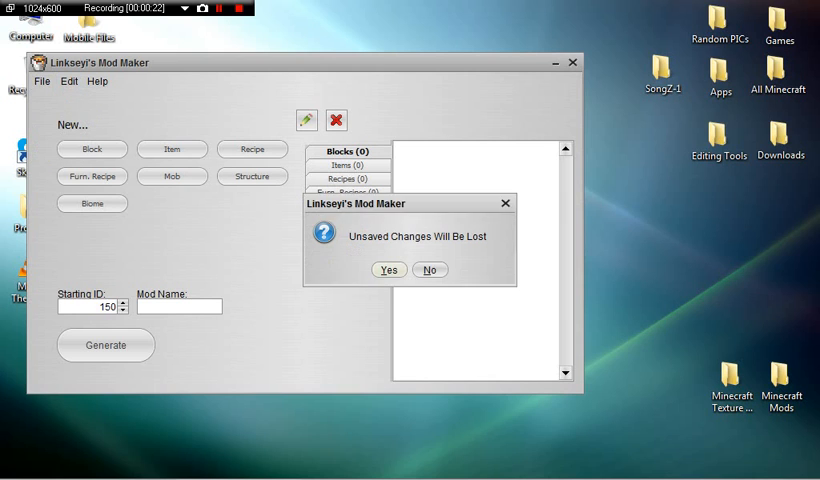
# Discard changes and load BloodyYoutubeMOd.lksyi from Desktop > Projects > MODS
pyautogui.click(389, 270)
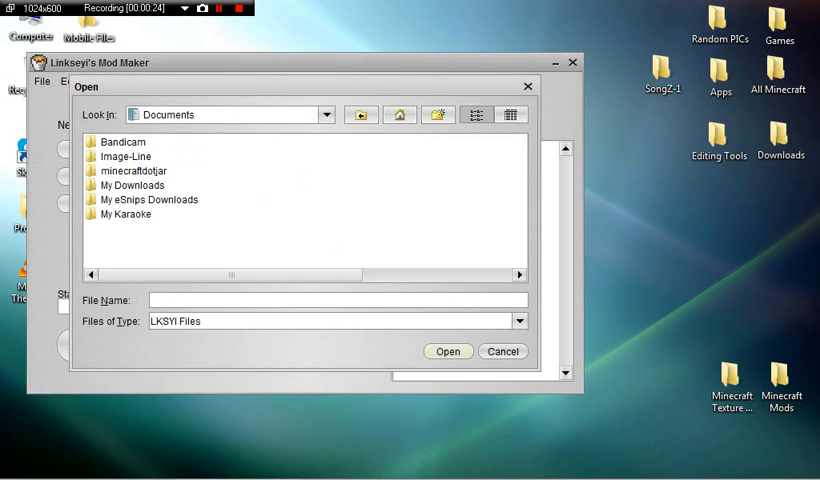
pyautogui.click(399, 114)
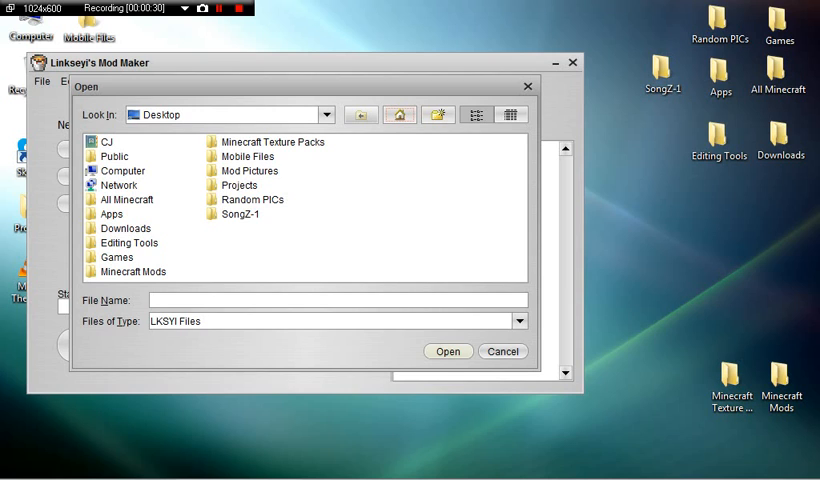
pyautogui.doubleClick(239, 185)
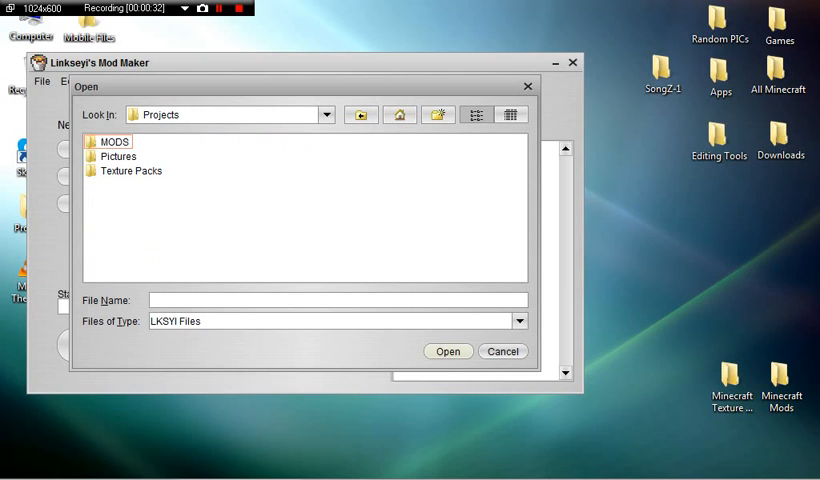
pyautogui.doubleClick(113, 141)
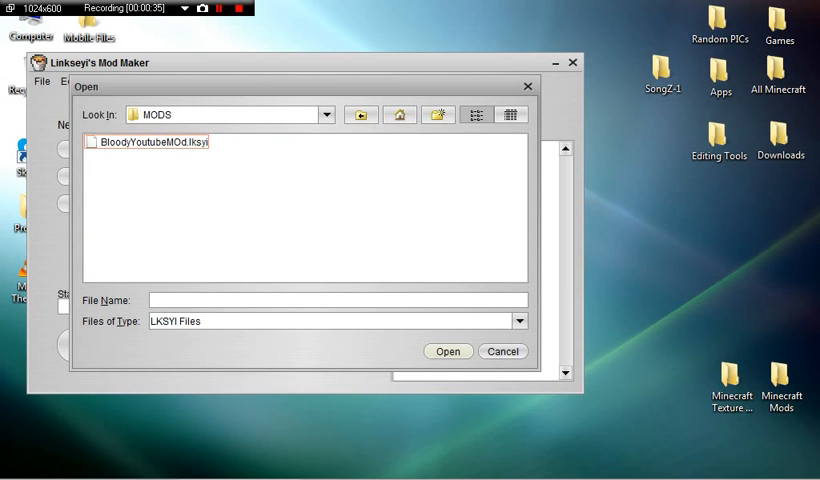
pyautogui.click(447, 351)
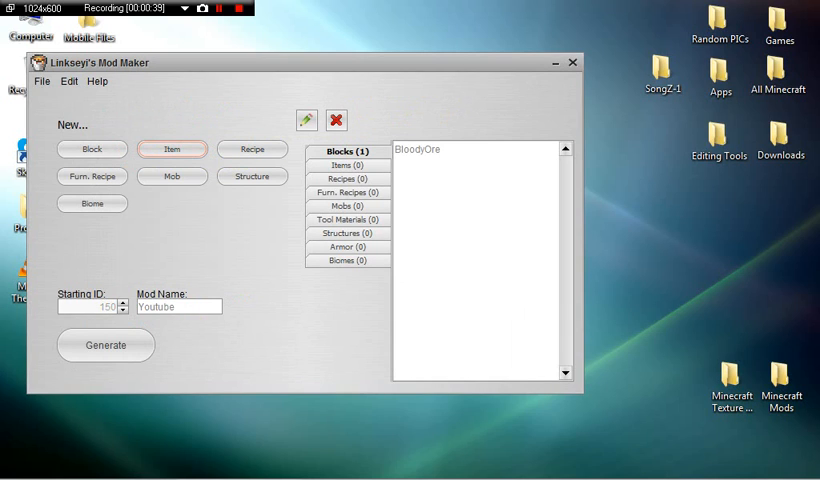
# Switch from the BloodyOre block to the empty Items list and show the new item types
pyautogui.click(417, 149)
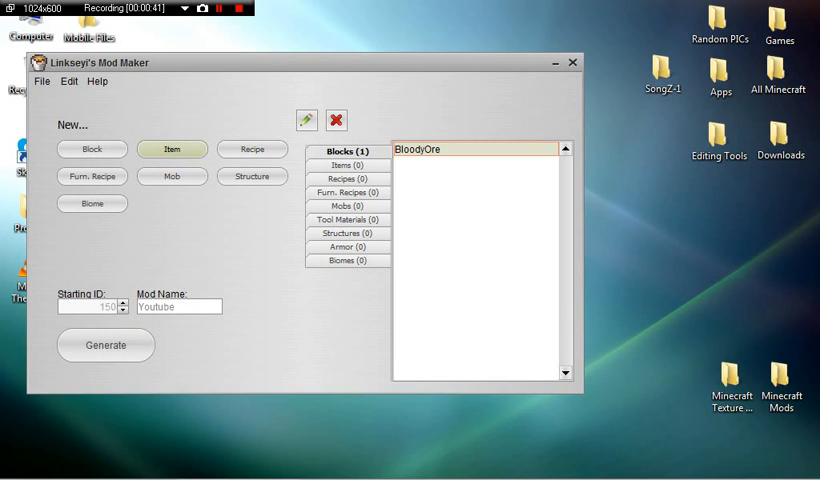
pyautogui.click(348, 164)
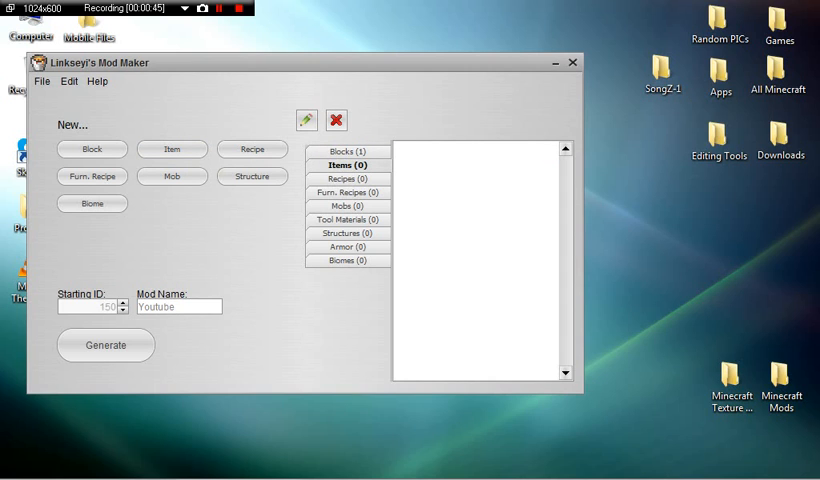
pyautogui.click(172, 148)
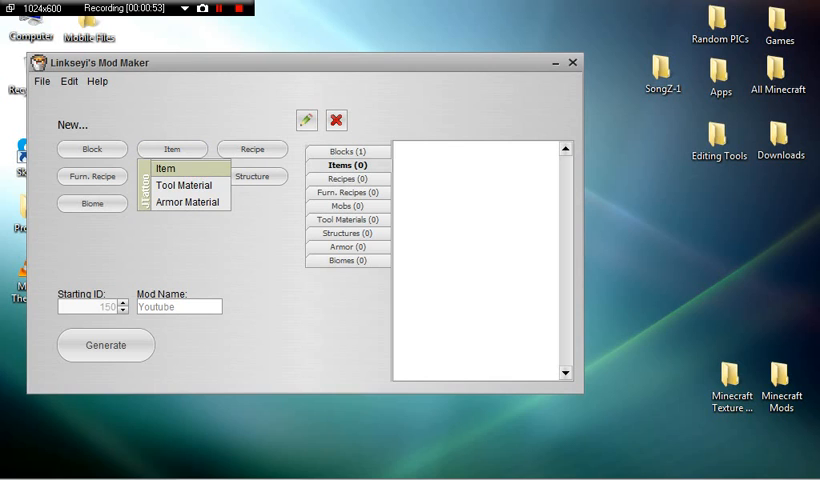
pyautogui.moveTo(184, 201)
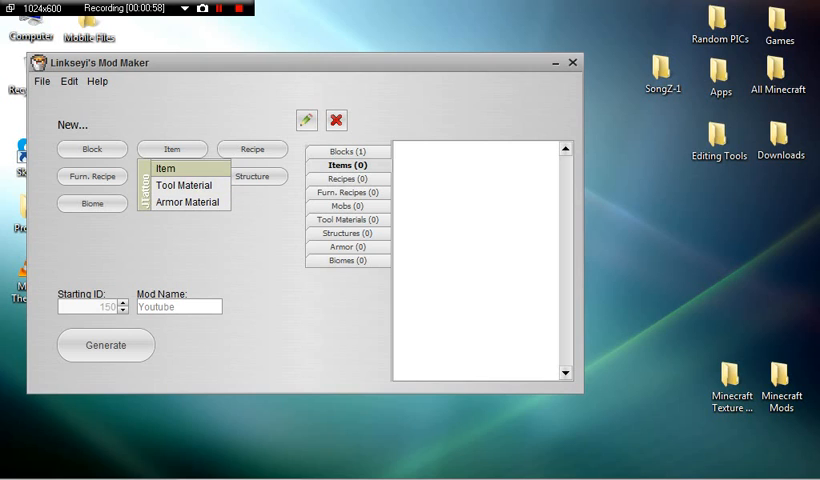
pyautogui.moveTo(184, 184)
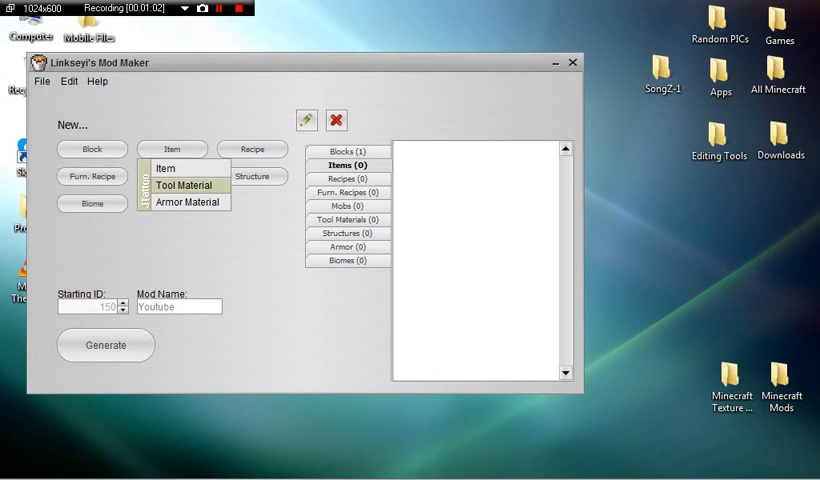
pyautogui.moveTo(183, 201)
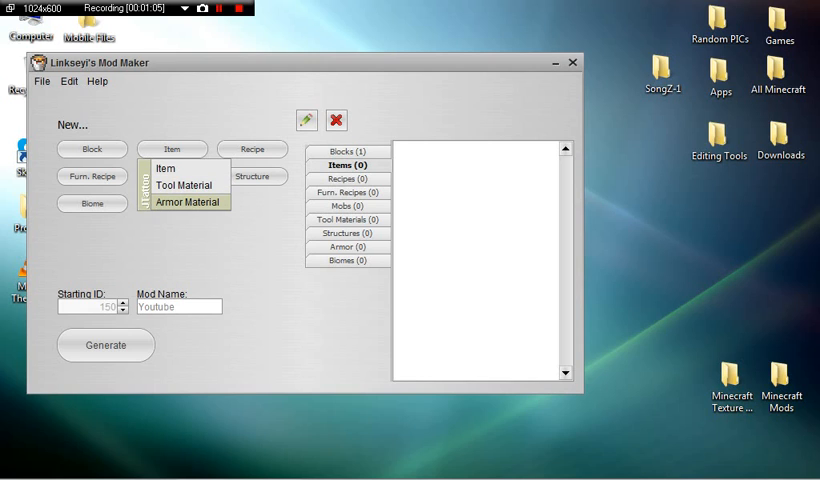
pyautogui.moveTo(165, 168)
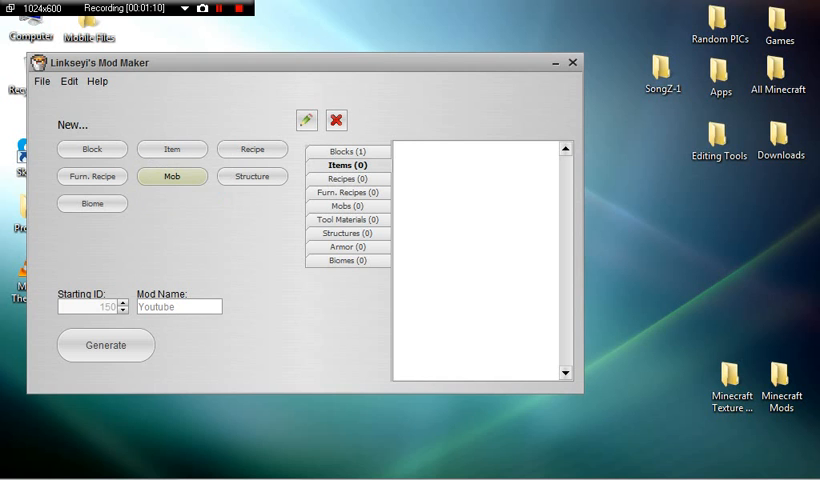
# Begin a plain item named BloodyIngot, displayed as Bloody Ingot, and browse for its texture
pyautogui.click(171, 148)
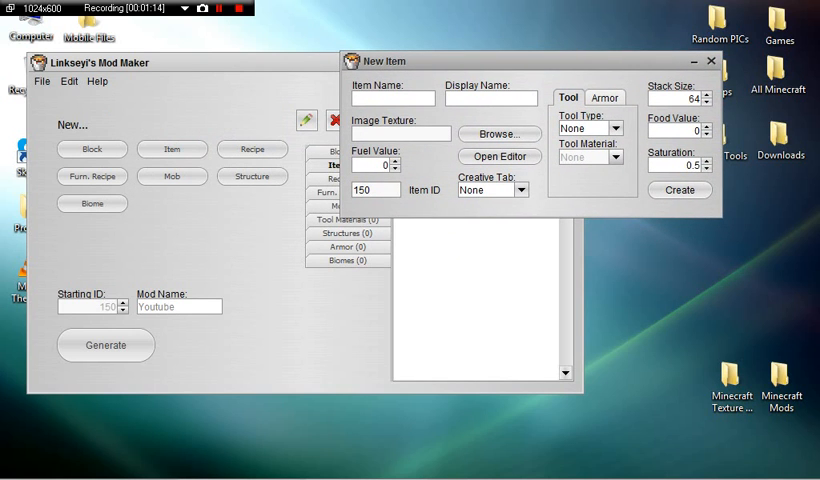
pyautogui.write('B')
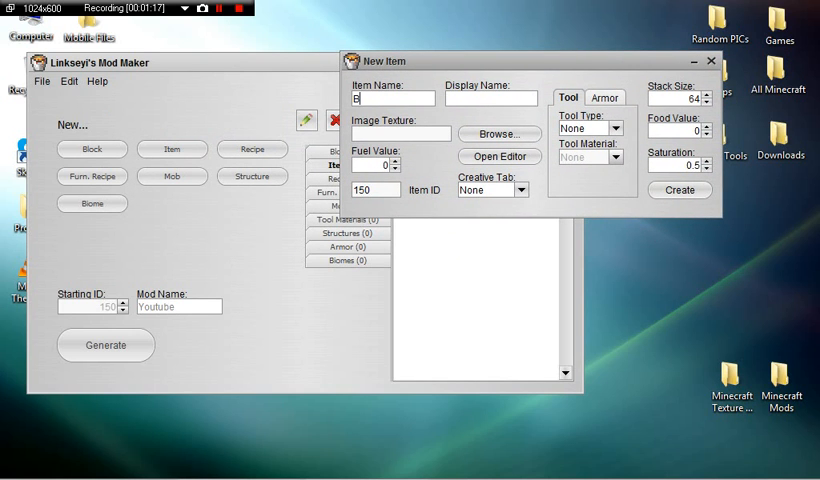
pyautogui.write('loodyIngot')
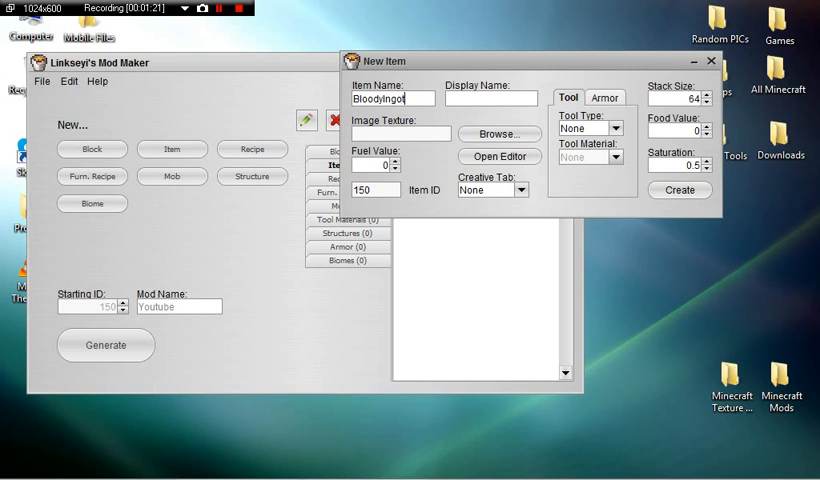
pyautogui.write('B')
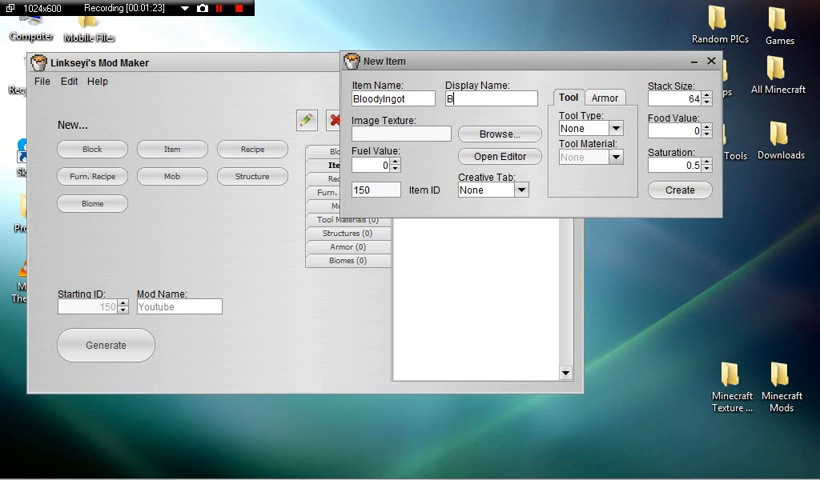
pyautogui.write('loody I')
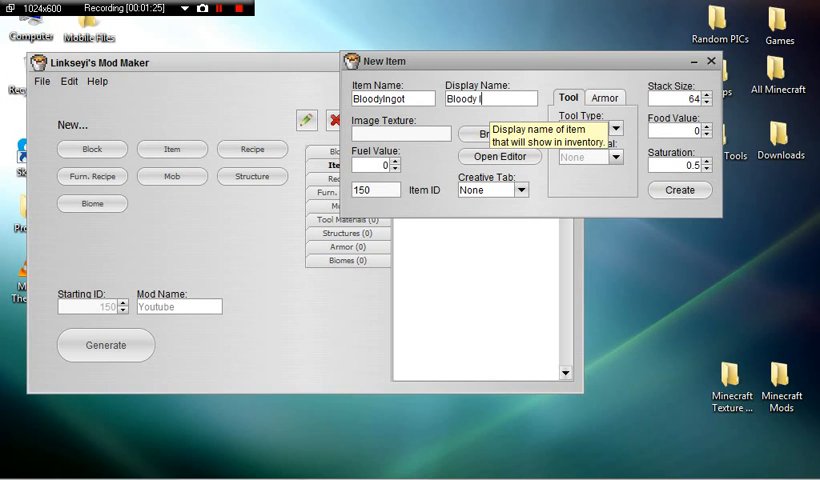
pyautogui.write('ngot')
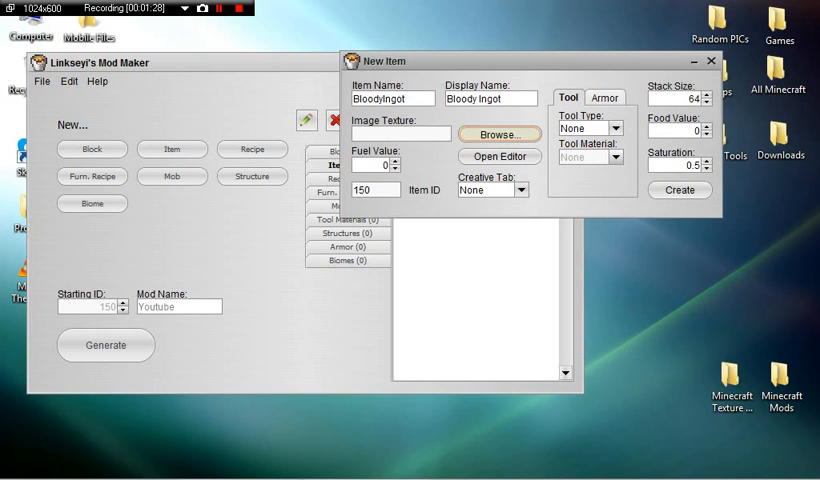
pyautogui.click(499, 134)
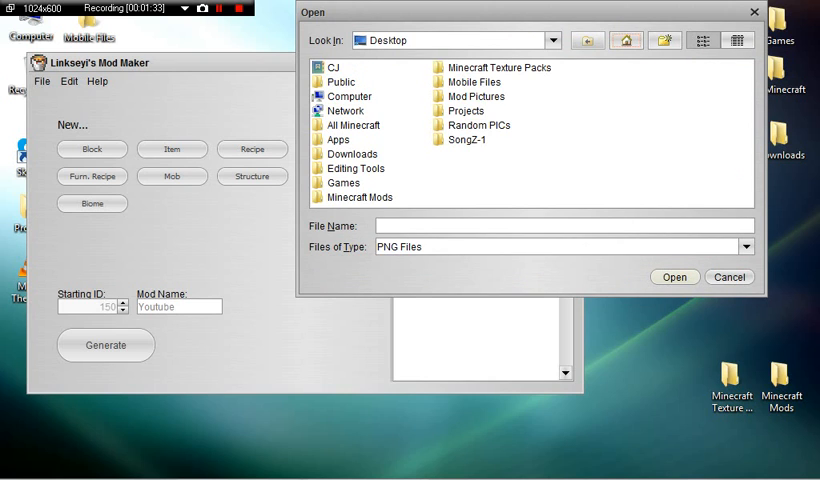
# Pick Bloody Shard.png from Mod Pictures as the texture, then abandon the item form
pyautogui.click(478, 96)
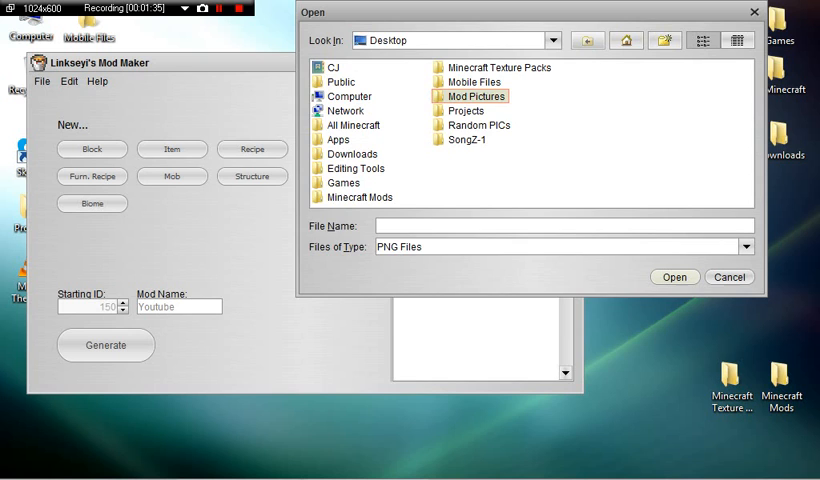
pyautogui.doubleClick(477, 96)
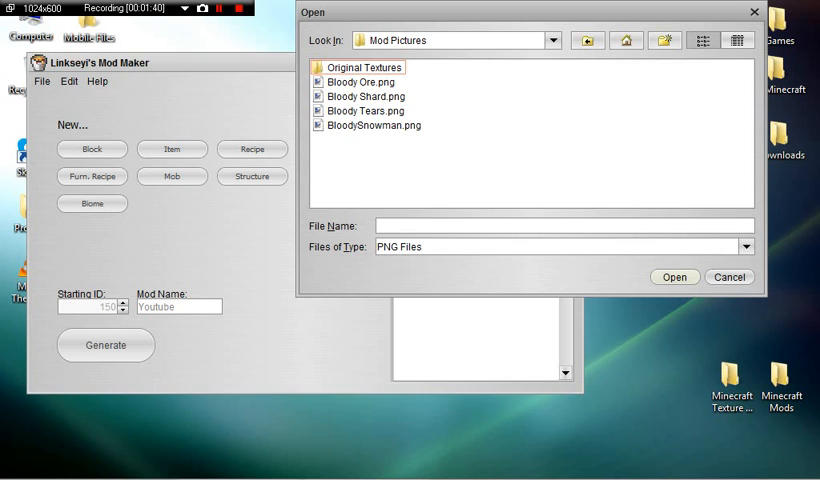
pyautogui.click(366, 96)
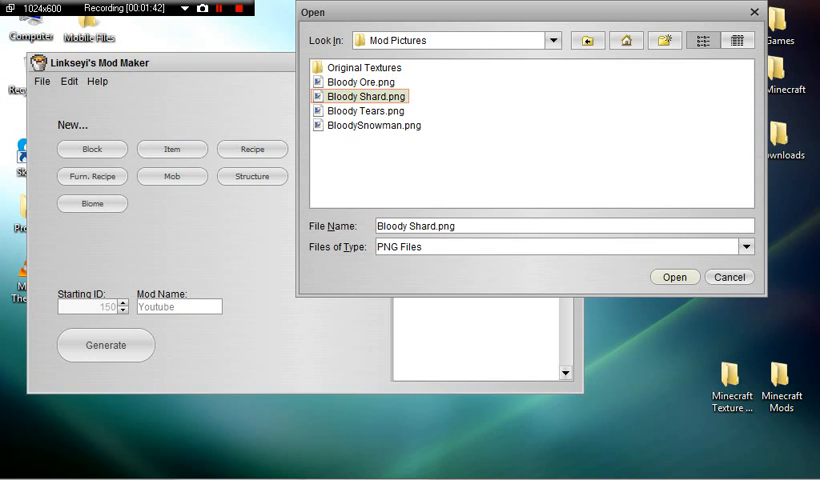
pyautogui.click(674, 277)
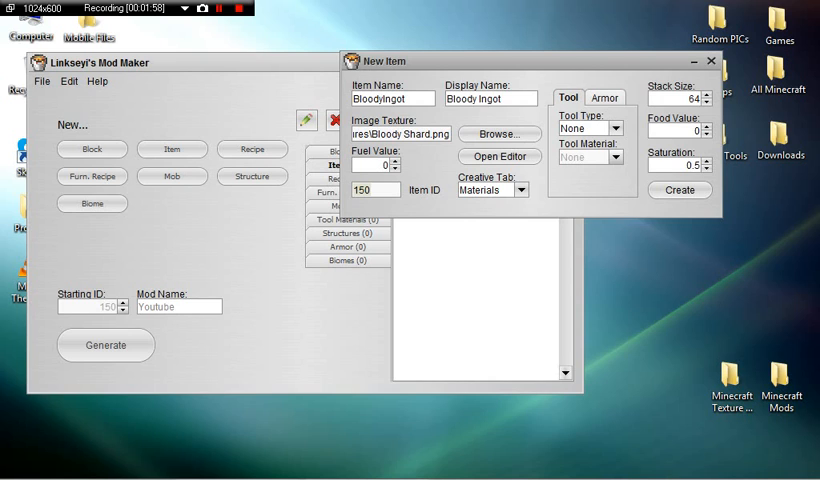
pyautogui.click(613, 128)
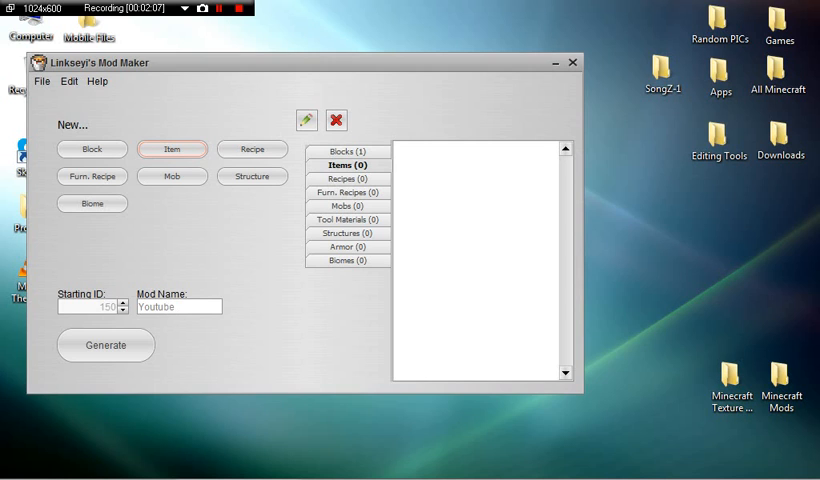
# Bring the BloodyOre project back up via the File menu, starting ID 210
pyautogui.click(100, 84)
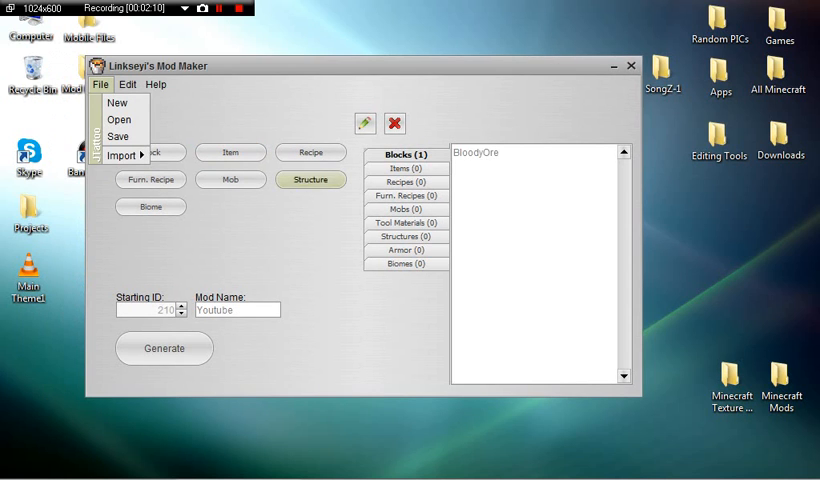
pyautogui.click(116, 102)
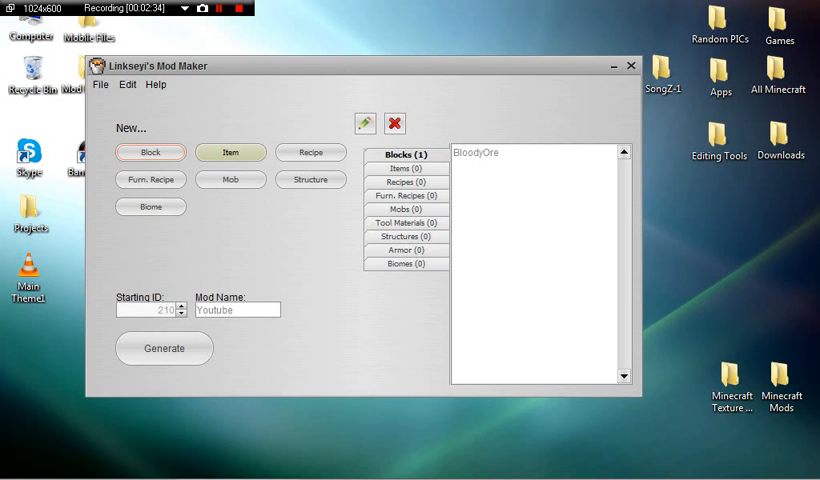
# Start a new plain item named BloodyIngot with display name Bloody Ingot (ID 211)
pyautogui.click(230, 152)
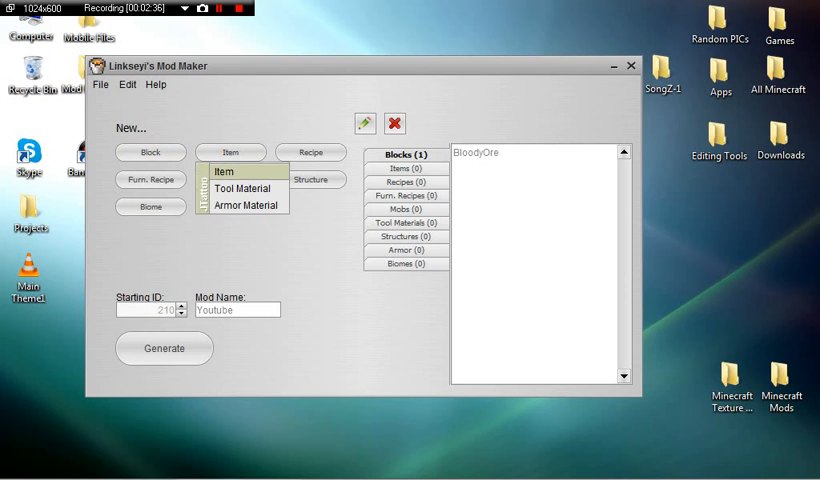
pyautogui.click(224, 171)
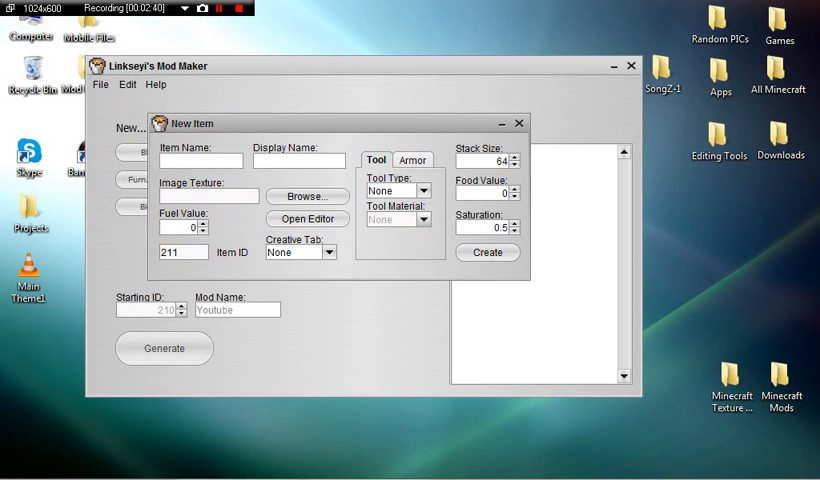
pyautogui.moveTo(200, 160)
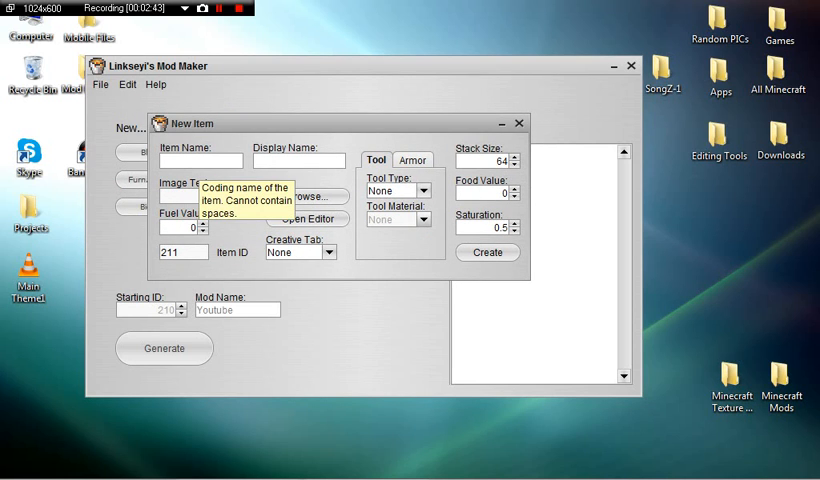
pyautogui.write('BloodyIn')
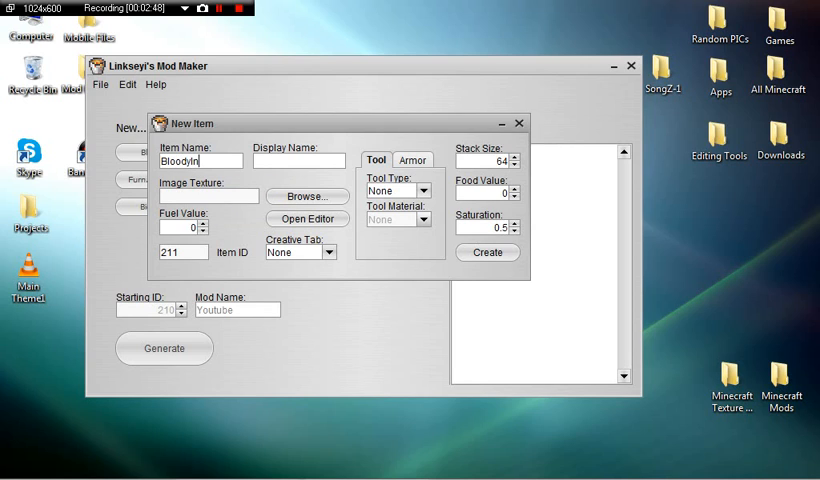
pyautogui.write('got')
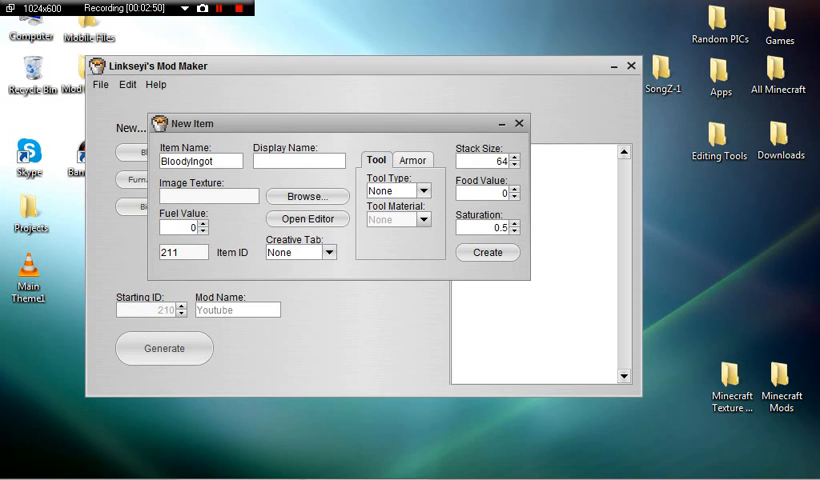
pyautogui.write('Bloody')
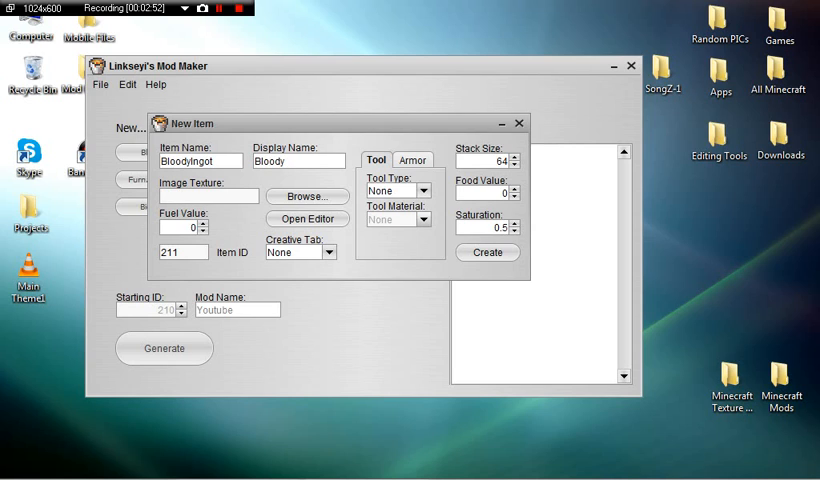
pyautogui.write('Ingot')
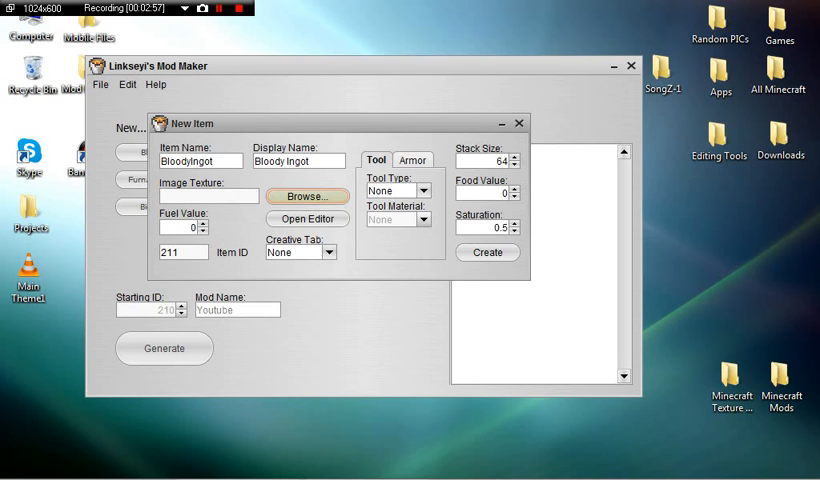
# Set Bloody Shard.png from Mod Pictures as the BloodyIngot texture
pyautogui.click(307, 196)
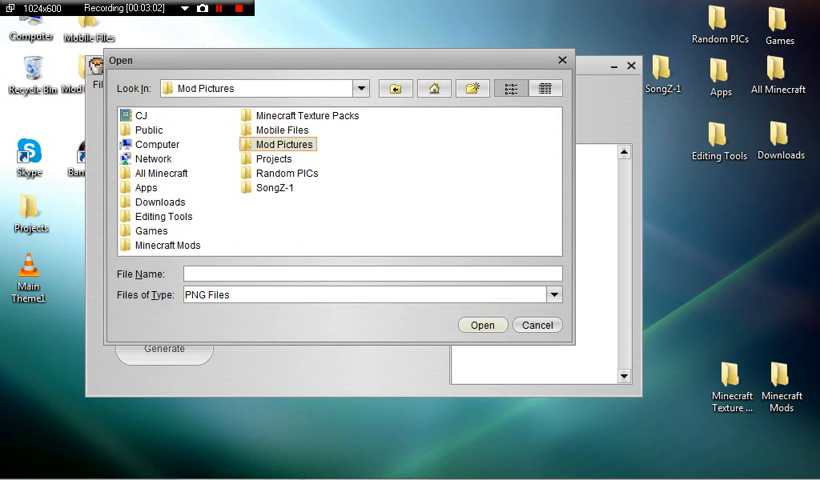
pyautogui.doubleClick(285, 144)
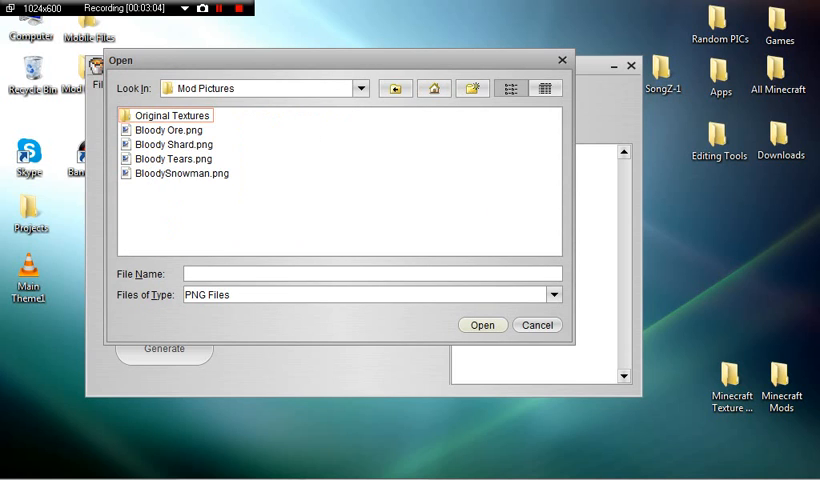
pyautogui.doubleClick(172, 144)
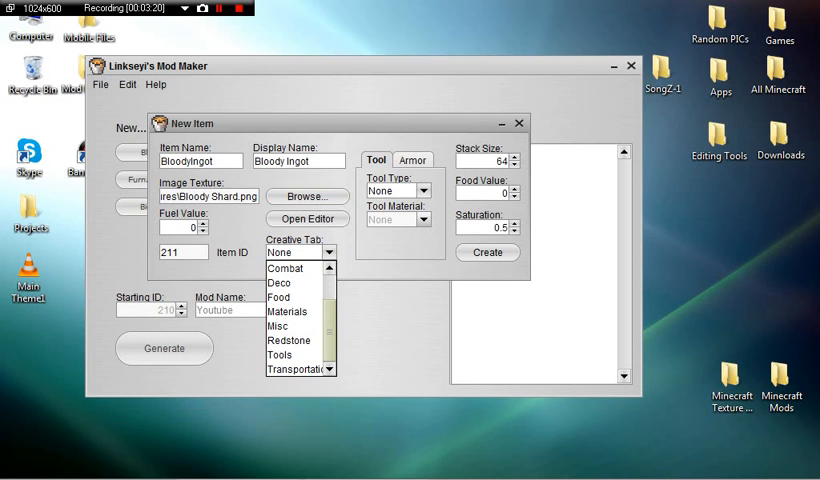
# Assign the Materials creative tab and stack size 20, then create BloodyIngot
pyautogui.click(287, 311)
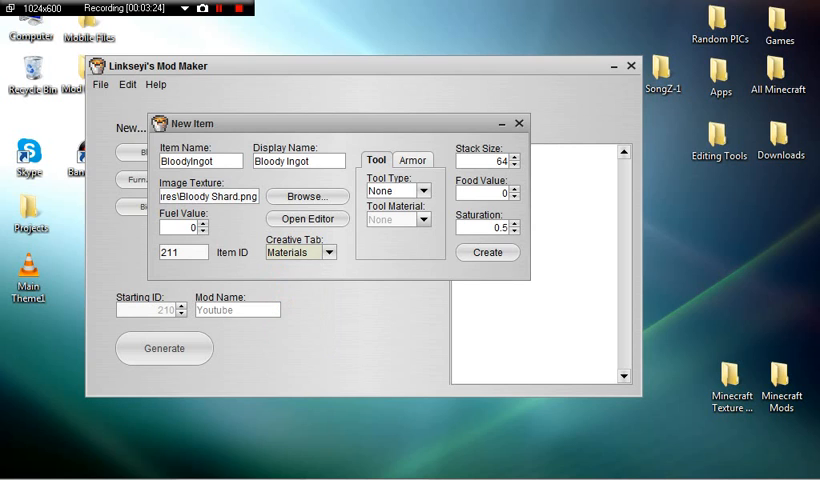
pyautogui.click(411, 160)
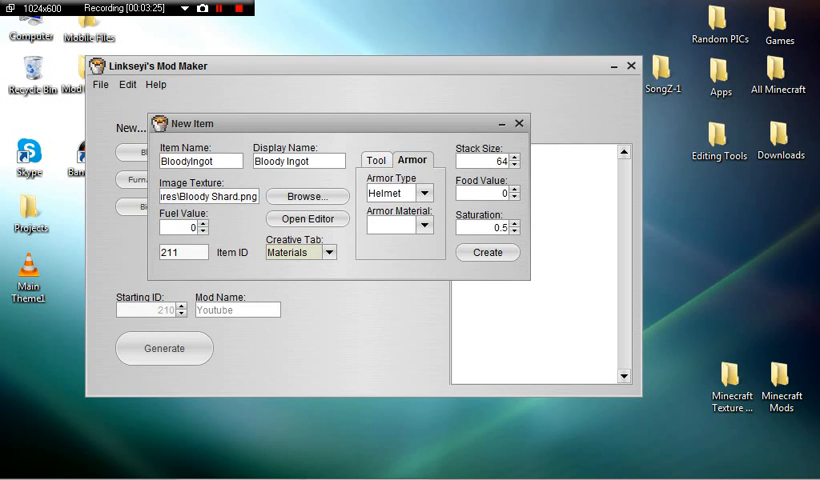
pyautogui.click(375, 160)
pyautogui.write('20')
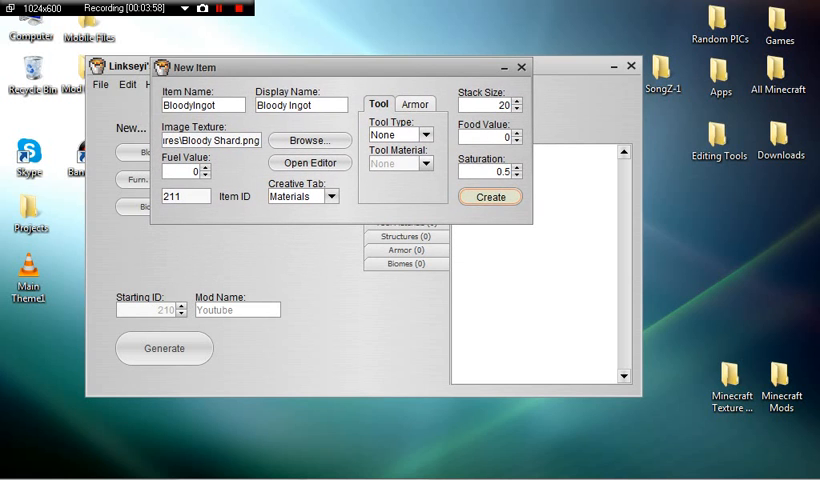
pyautogui.click(490, 197)
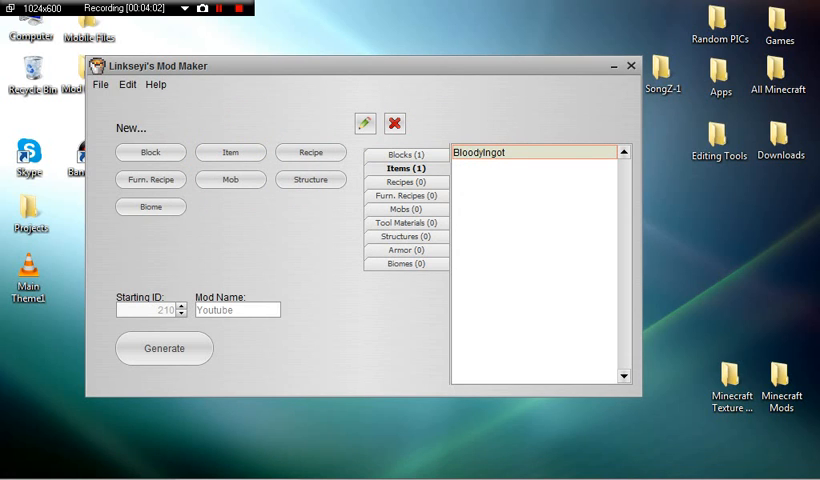
# Show the Blocks list containing BloodyOre, with one item now counted
pyautogui.click(406, 182)
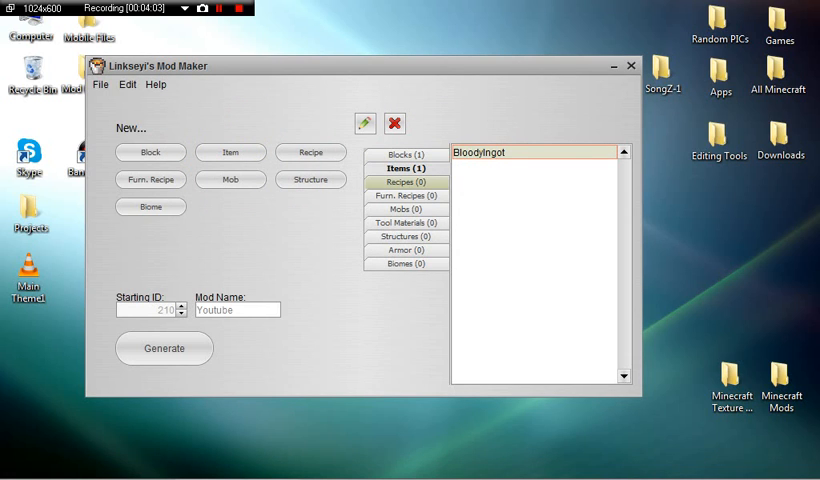
pyautogui.click(405, 154)
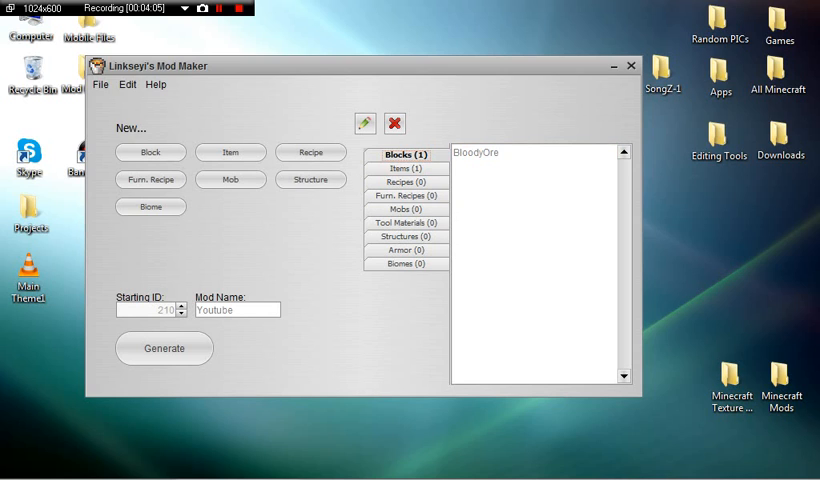